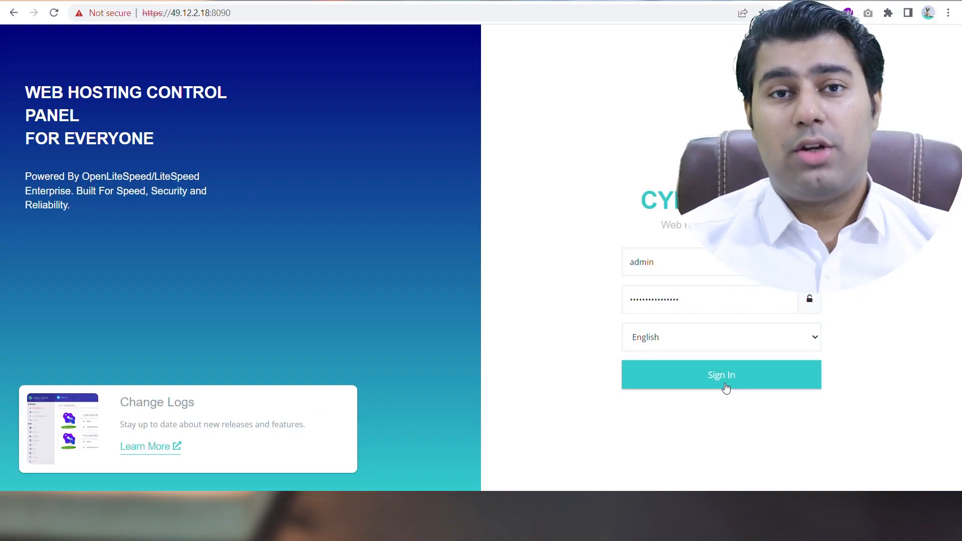
- Sign in as admin and view the logged-in administrator's profile details
{"action": "left_click", "coordinate": [721, 374]}
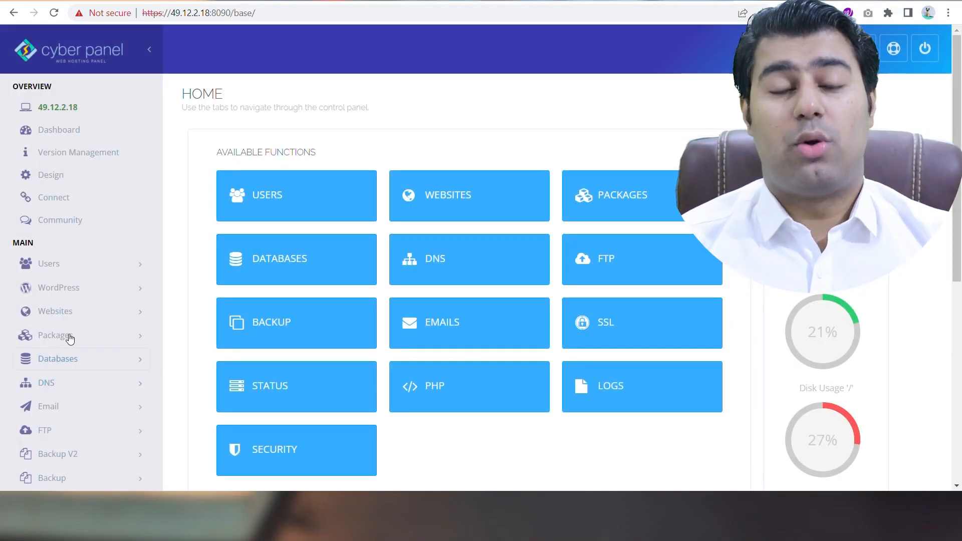
{"action": "left_click", "coordinate": [48, 263]}
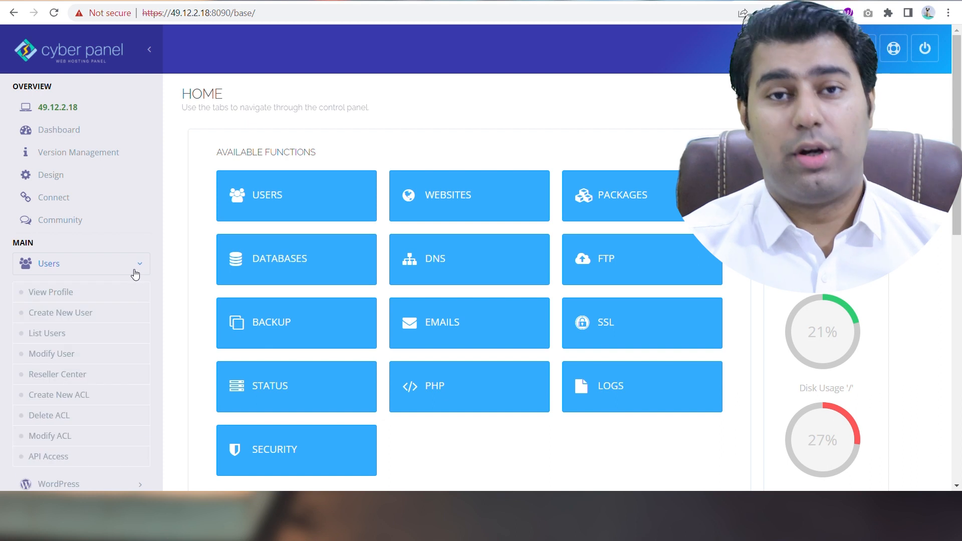
{"action": "mouse_move", "coordinate": [115, 277]}
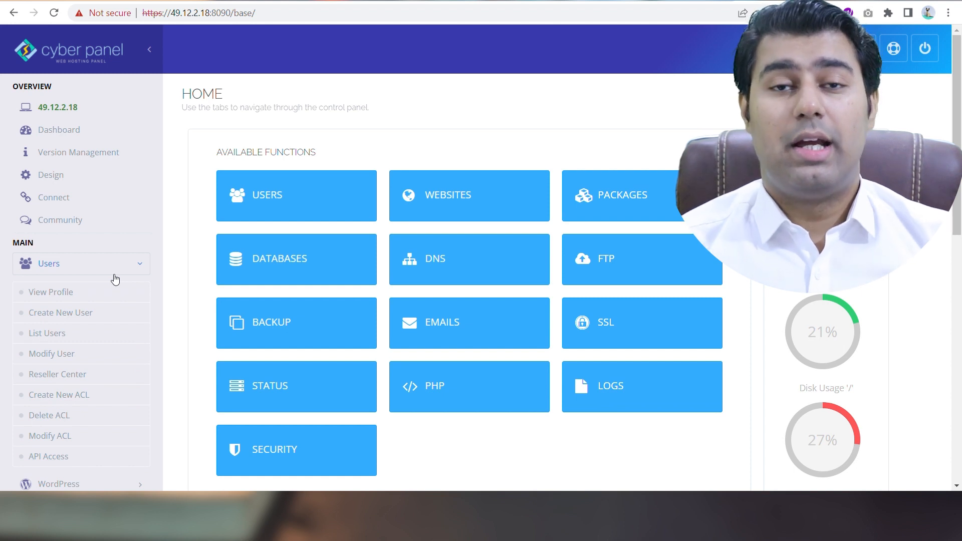
{"action": "left_click", "coordinate": [51, 291]}
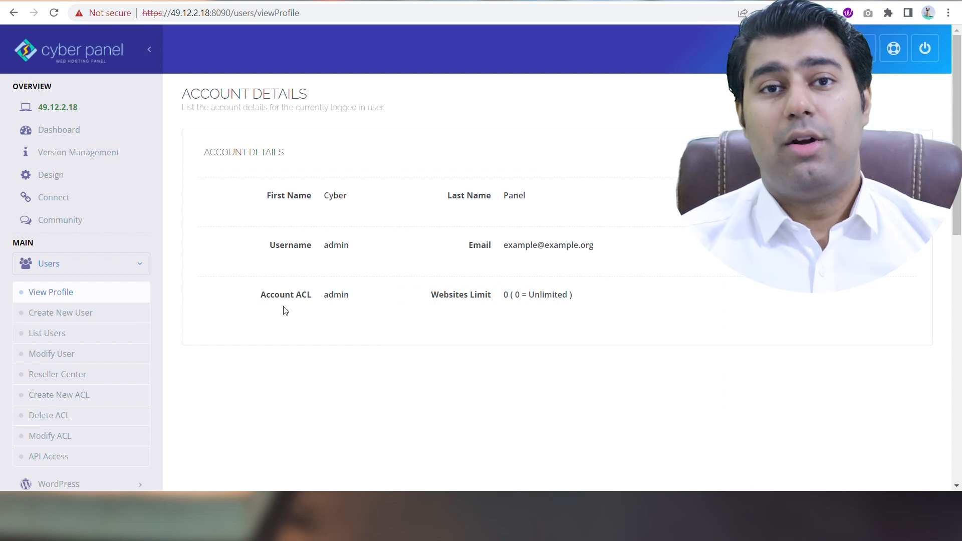
{"action": "left_click", "coordinate": [60, 312]}
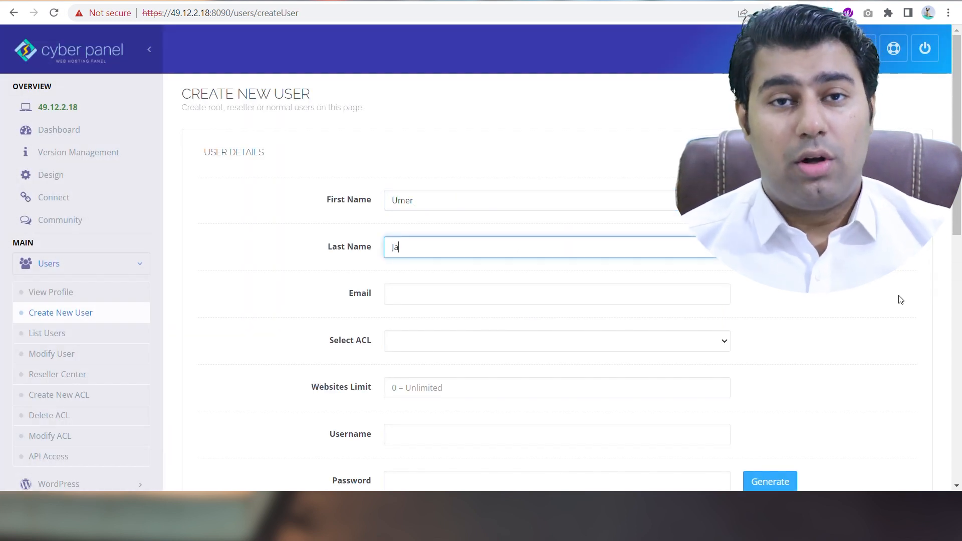
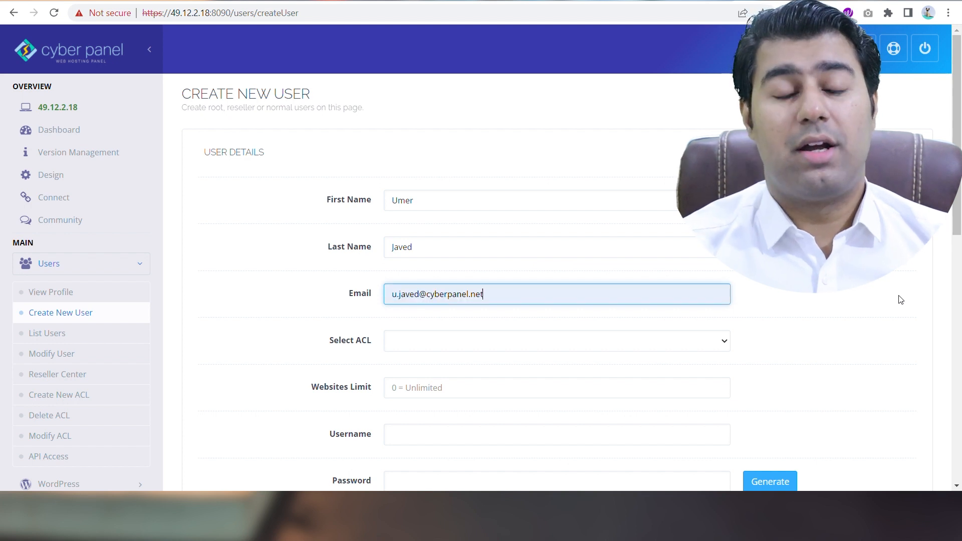
{"action": "left_click", "coordinate": [556, 341]}
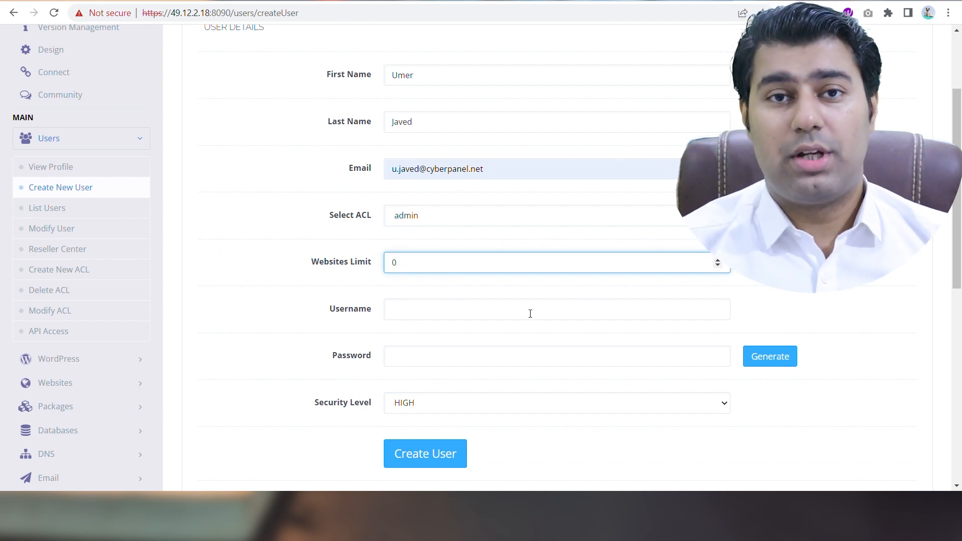
{"action": "type", "text": "iamumer"}
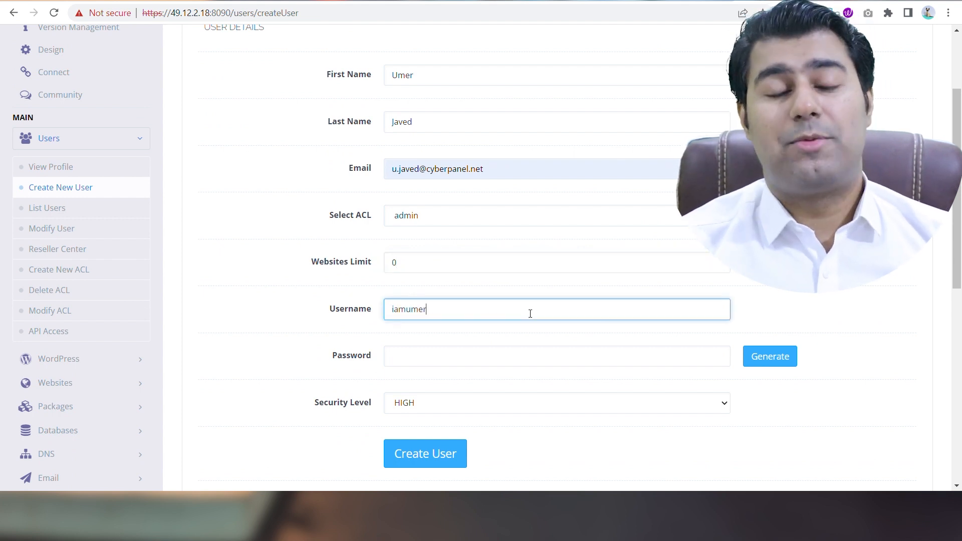
{"action": "left_click", "coordinate": [526, 293]}
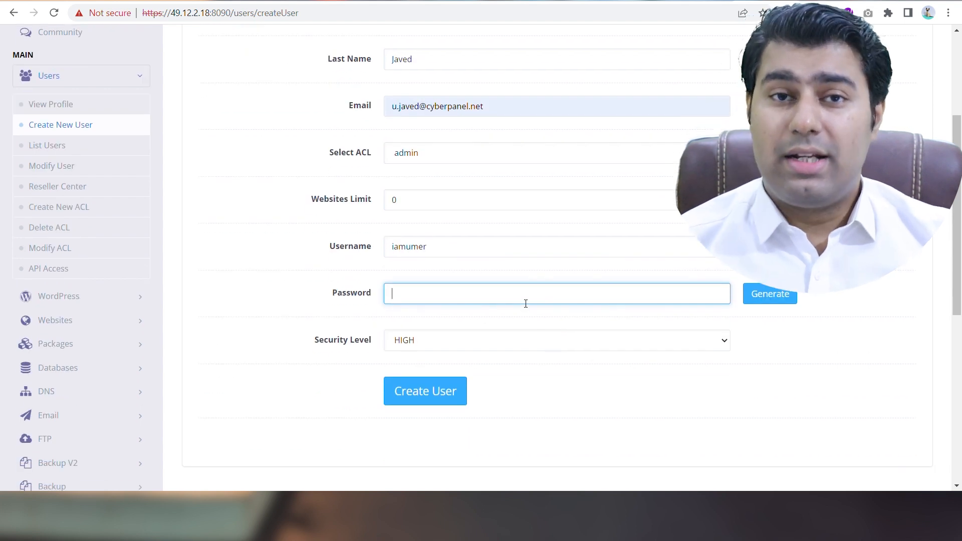
{"action": "left_click", "coordinate": [769, 293]}
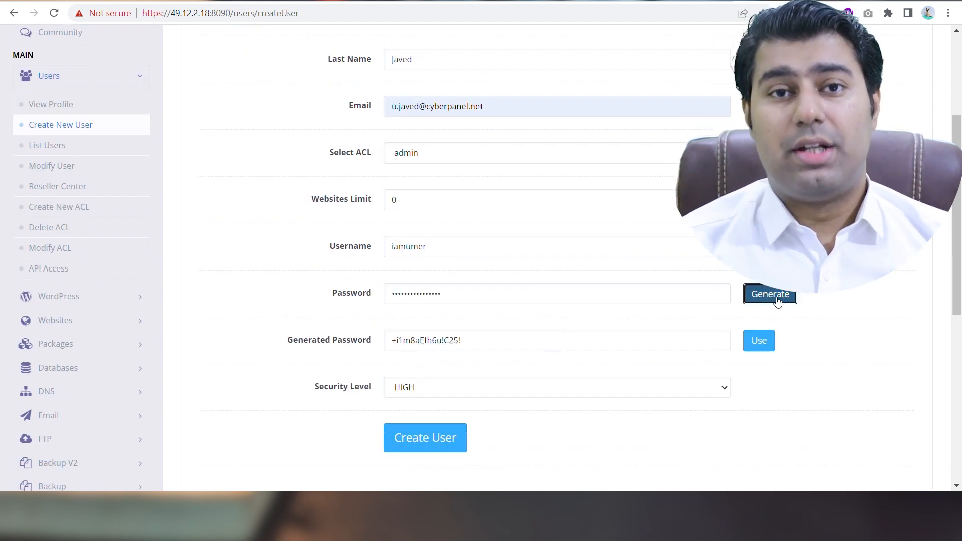
{"action": "scroll", "scroll_direction": "down", "scroll_amount": 3}
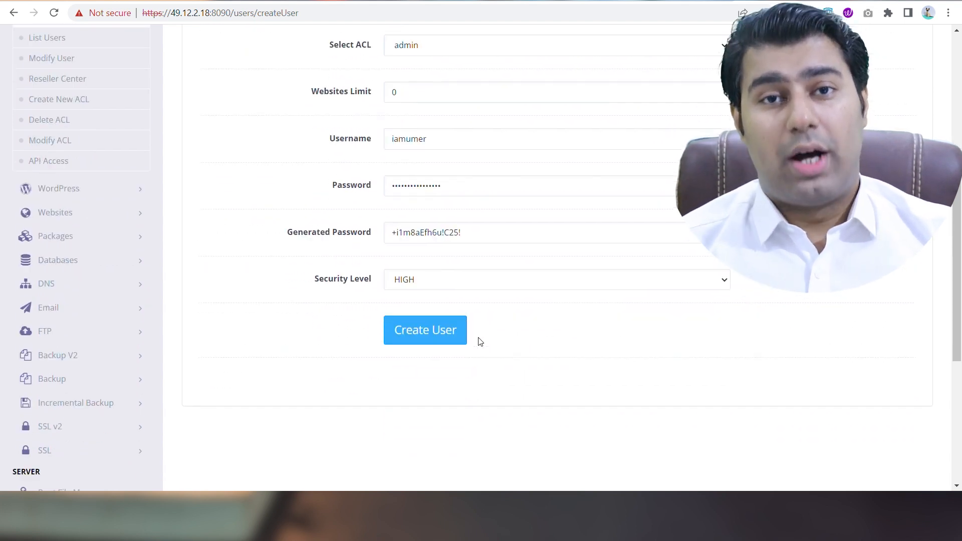
{"action": "left_click", "coordinate": [424, 329]}
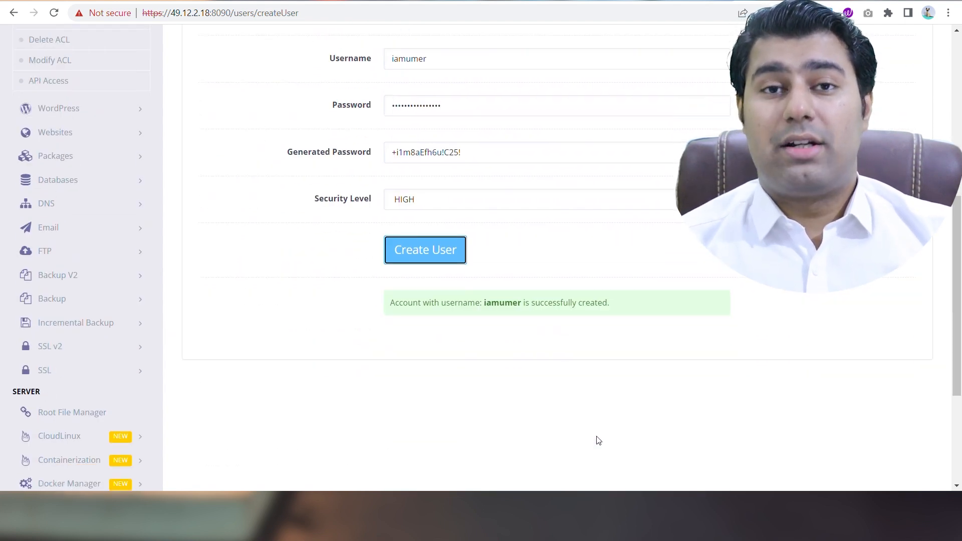
{"action": "scroll", "scroll_direction": "up", "scroll_amount": 3}
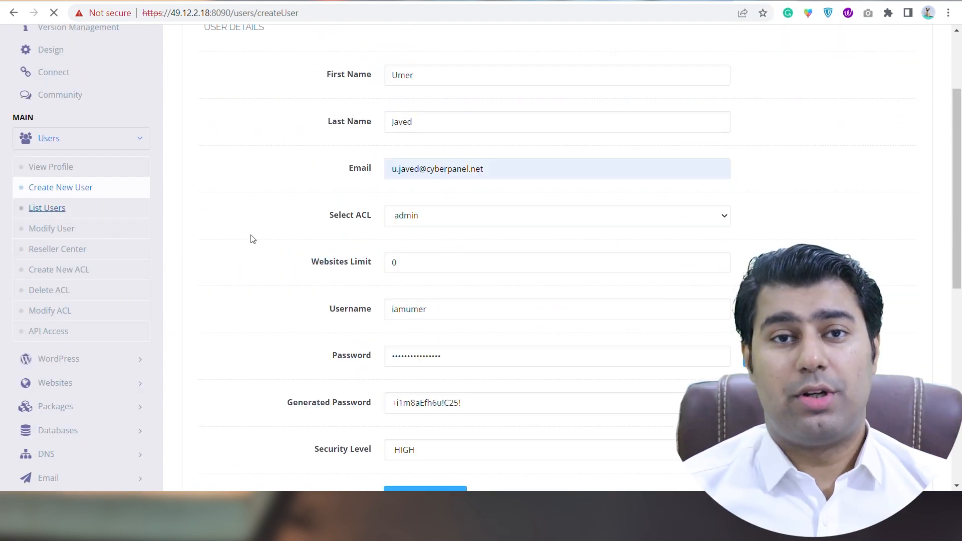
- List users, showing iamumer active with admin ACL, no websites and no disk usage
{"action": "left_click", "coordinate": [46, 207]}
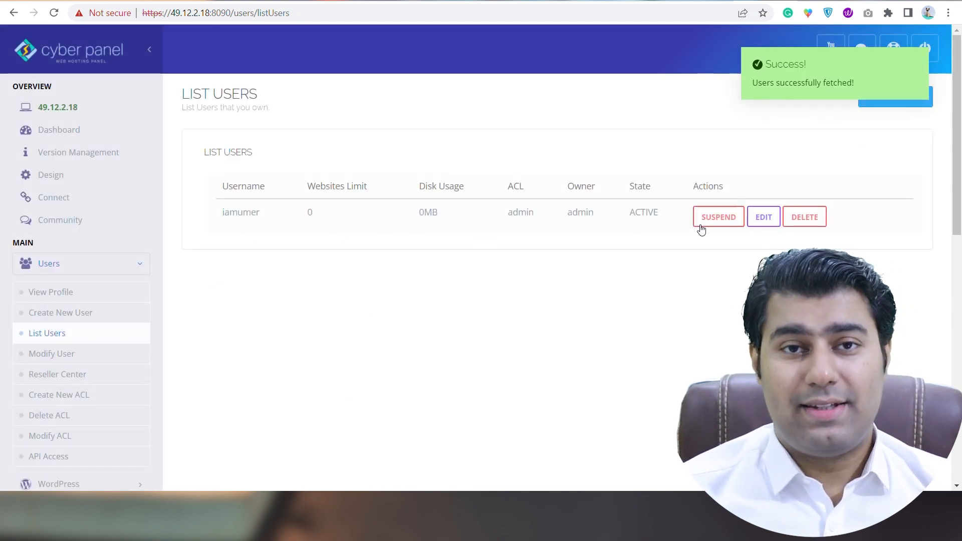
{"action": "mouse_move", "coordinate": [696, 197]}
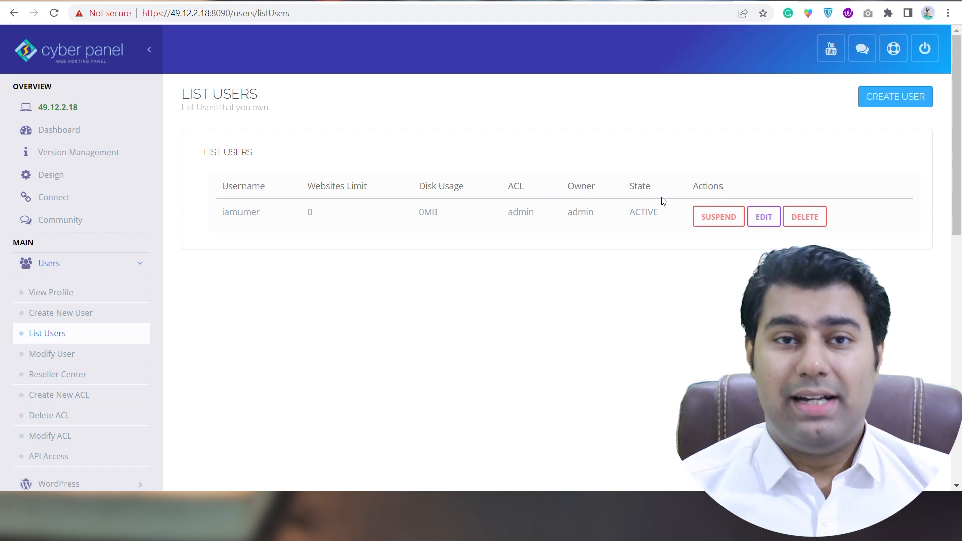
{"action": "mouse_move", "coordinate": [51, 354]}
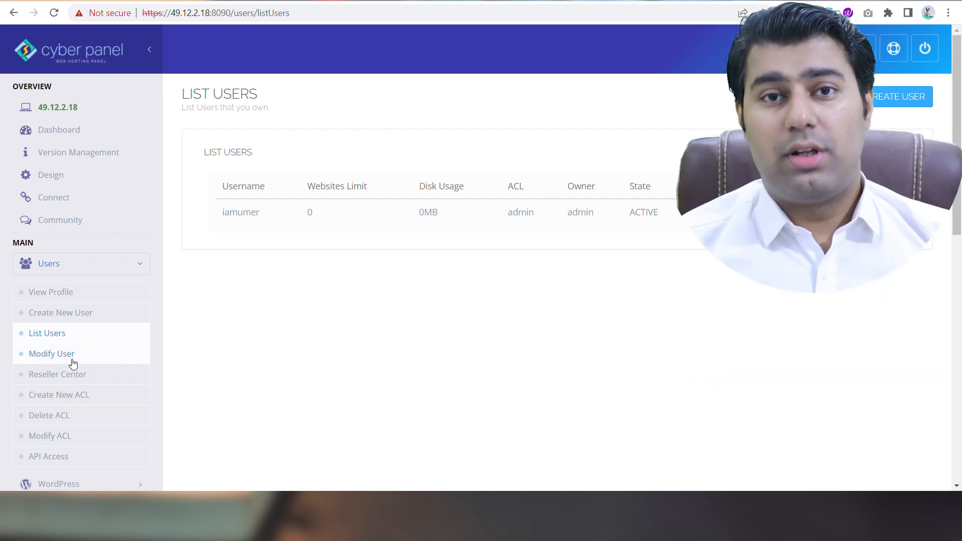
- Load iamumer for modification, then view its reseller settings: owner admin, one-website limit
{"action": "left_click", "coordinate": [52, 353]}
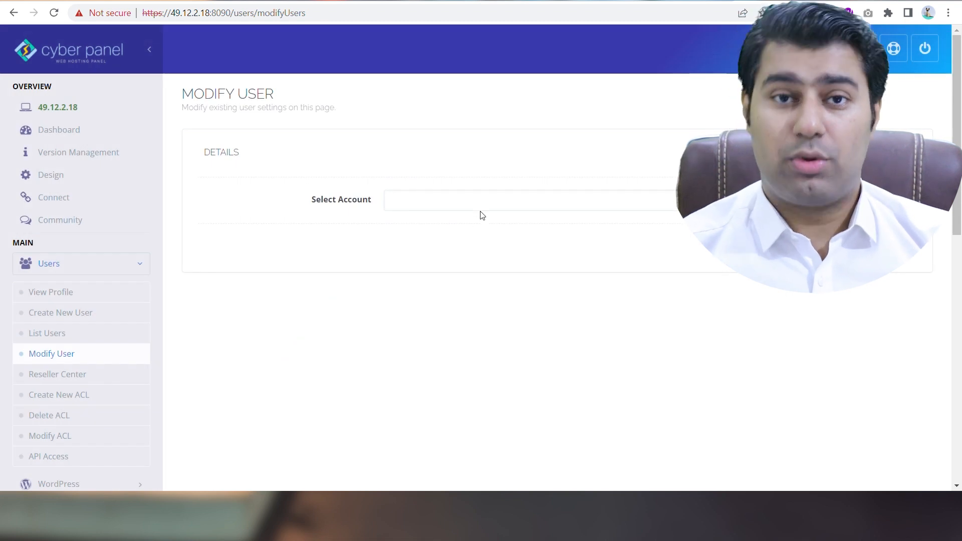
{"action": "left_click", "coordinate": [529, 200]}
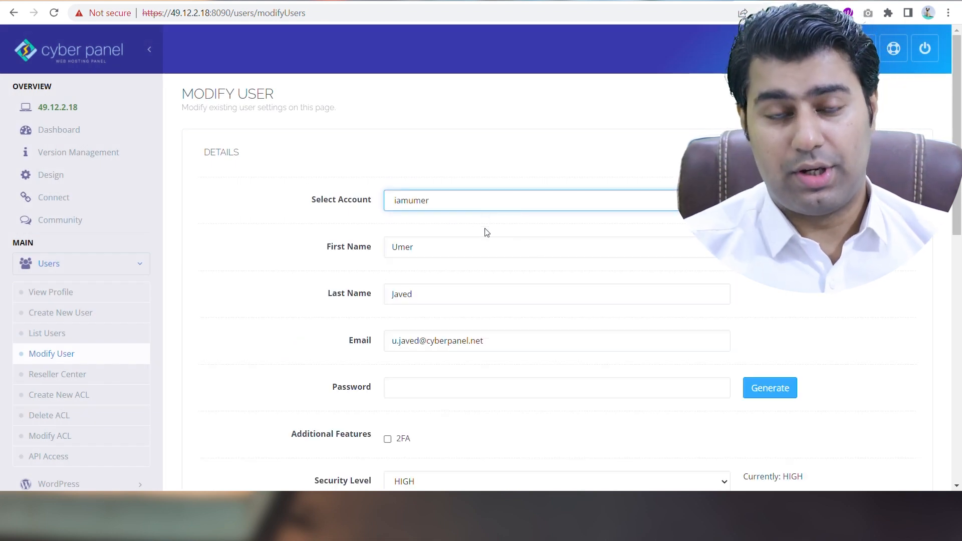
{"action": "left_click", "coordinate": [58, 374]}
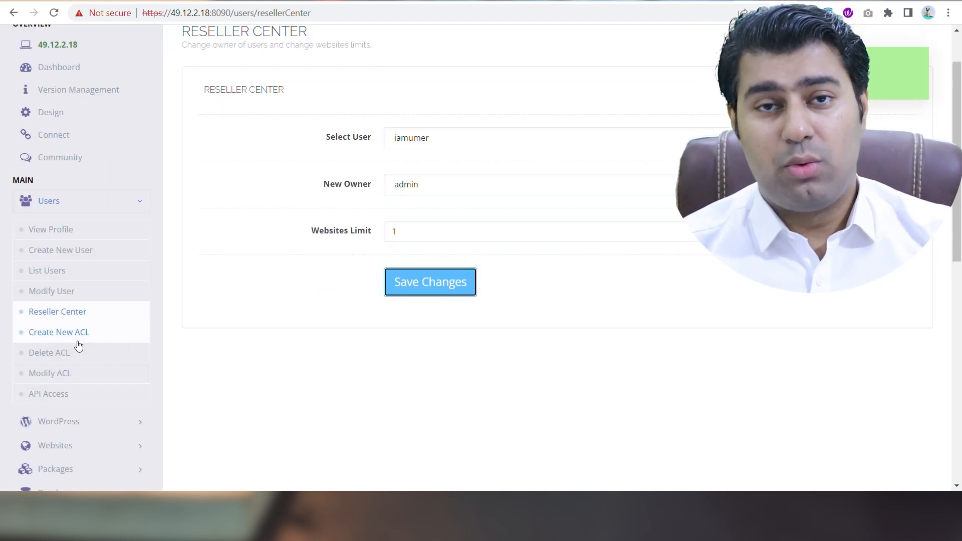
- Fill a new ACL form named 'iamumer' with admin and every permission checked
{"action": "left_click", "coordinate": [59, 332]}
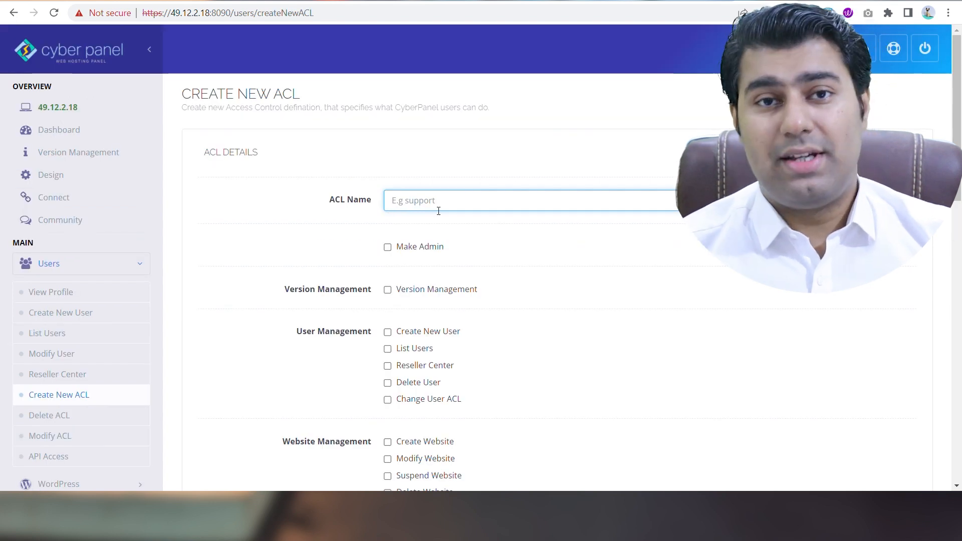
{"action": "type", "text": "iamumer"}
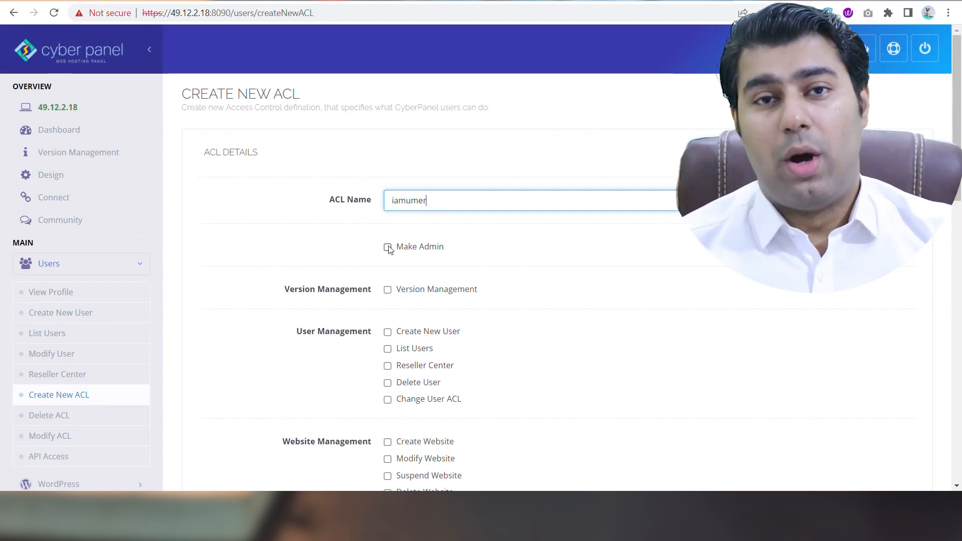
{"action": "scroll", "scroll_direction": "down", "scroll_amount": 3}
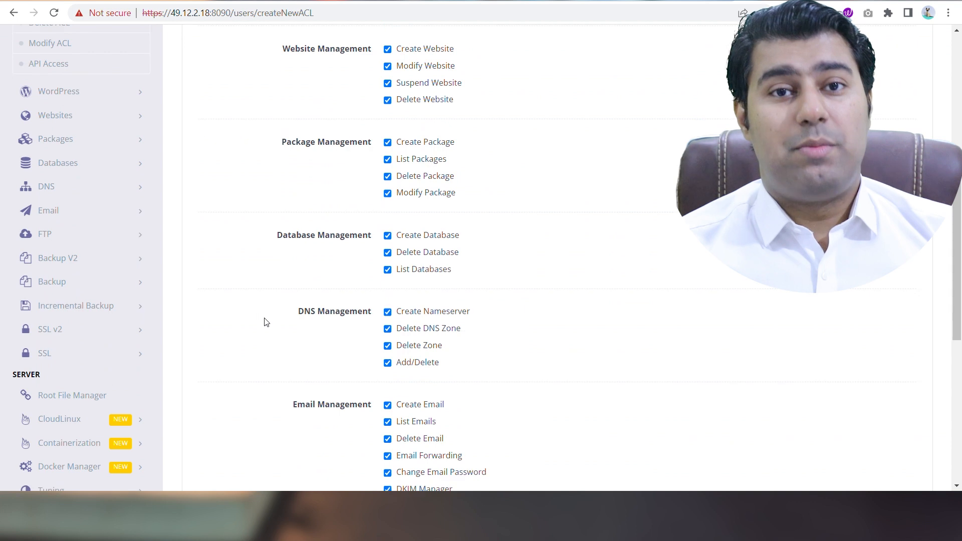
{"action": "scroll", "scroll_direction": "down", "scroll_amount": 3}
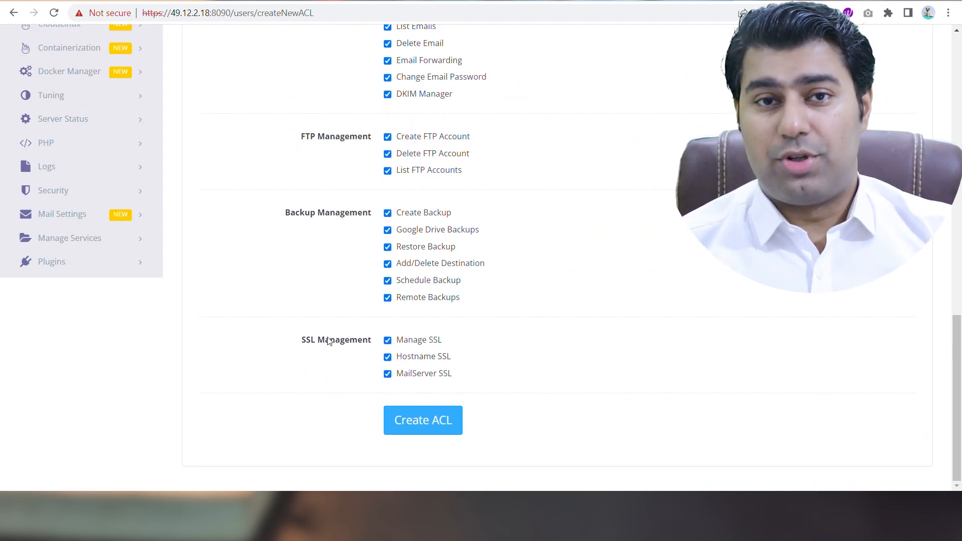
{"action": "mouse_move", "coordinate": [350, 403]}
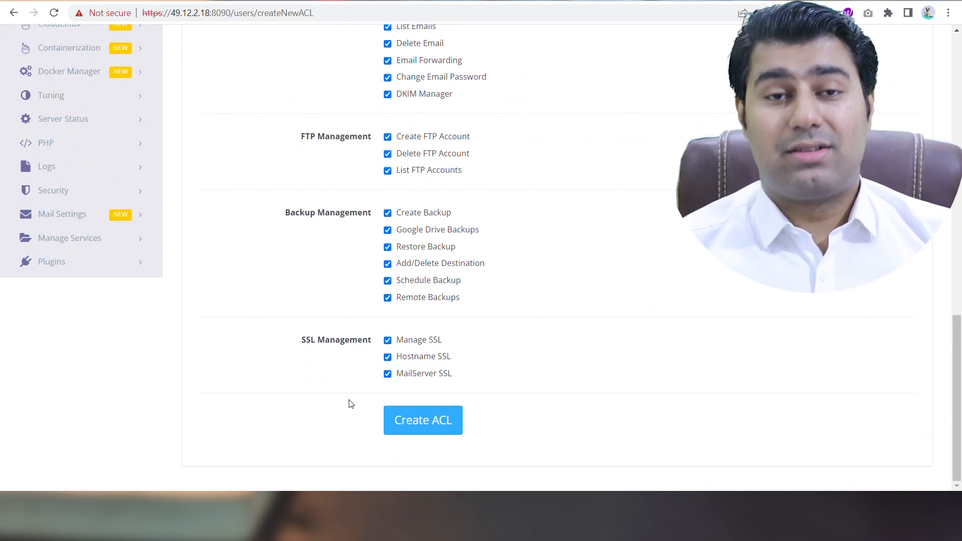
{"action": "scroll", "scroll_direction": "up", "scroll_amount": 3}
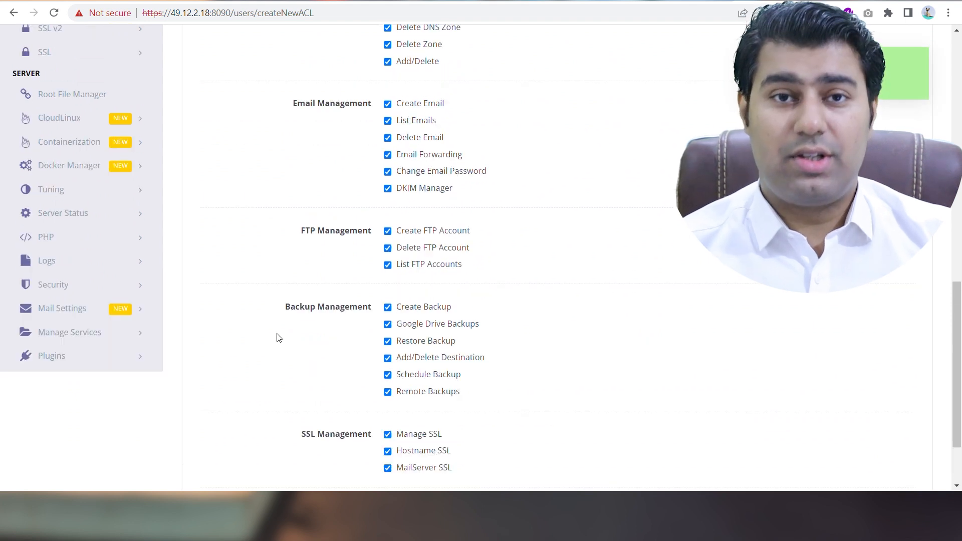
{"action": "scroll", "scroll_direction": "up", "scroll_amount": 3}
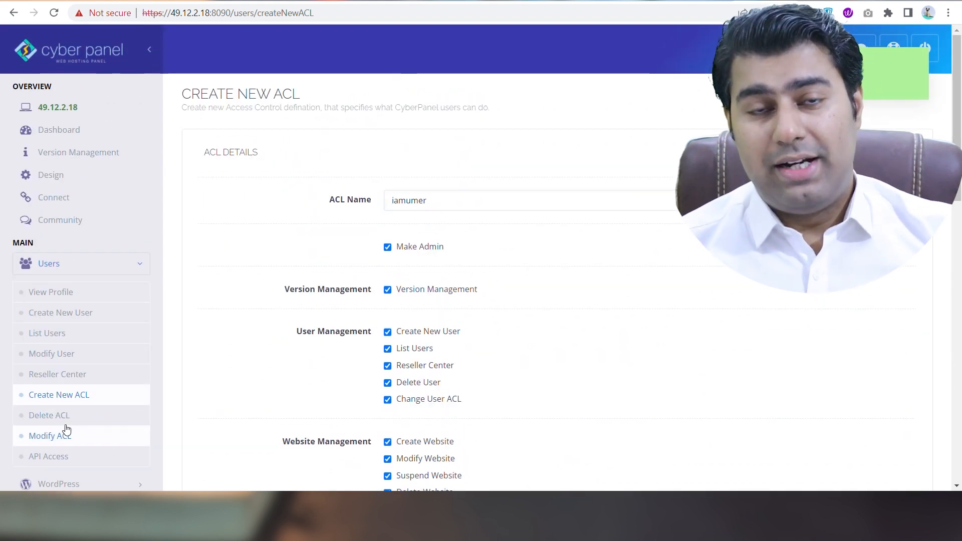
- Load the iamumer ACL in Modify ACL, showing admin and all permissions enabled
{"action": "left_click", "coordinate": [49, 415]}
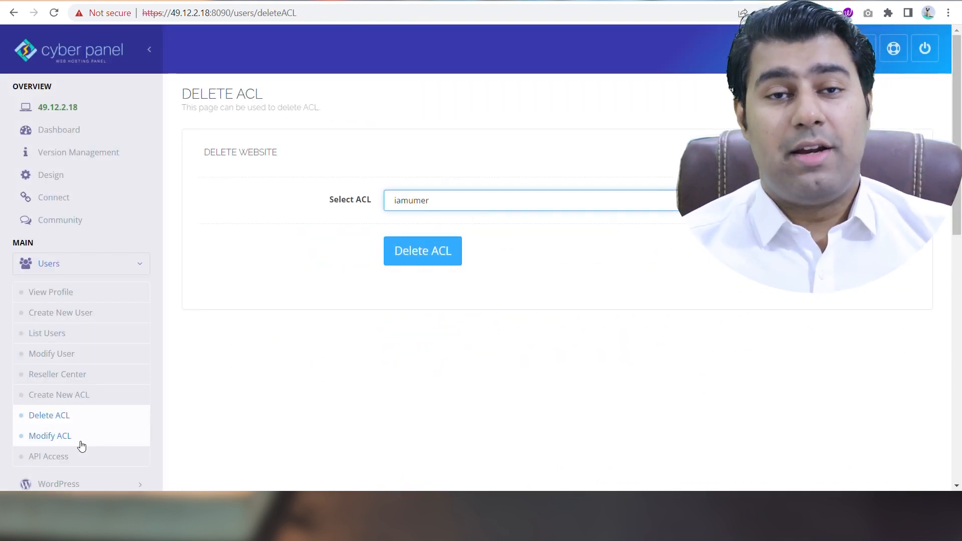
{"action": "left_click", "coordinate": [49, 436]}
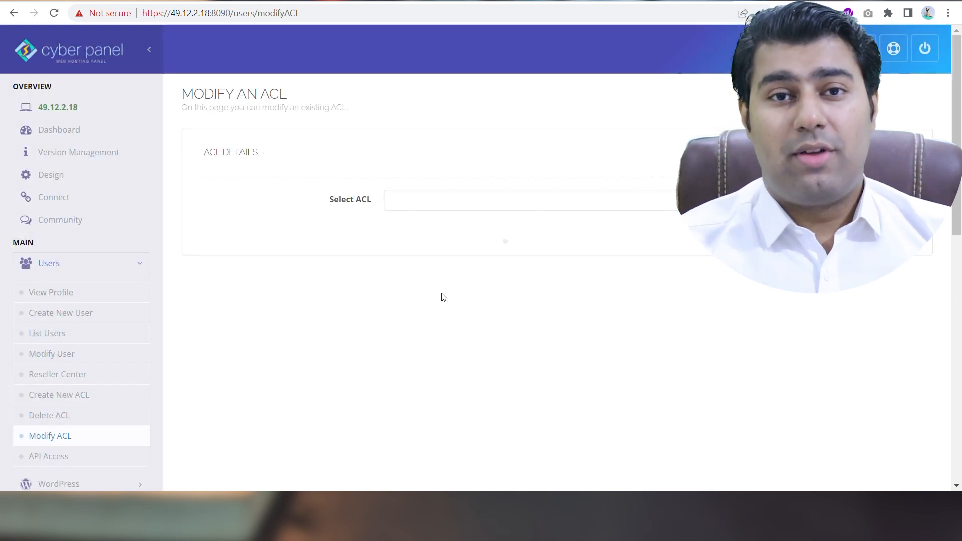
{"action": "left_click", "coordinate": [529, 200]}
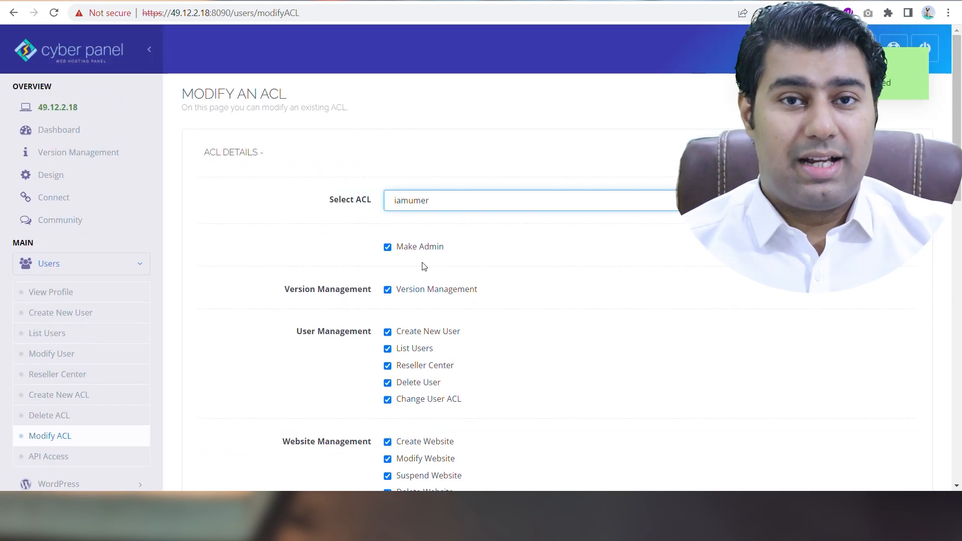
{"action": "scroll", "scroll_direction": "down", "scroll_amount": 3}
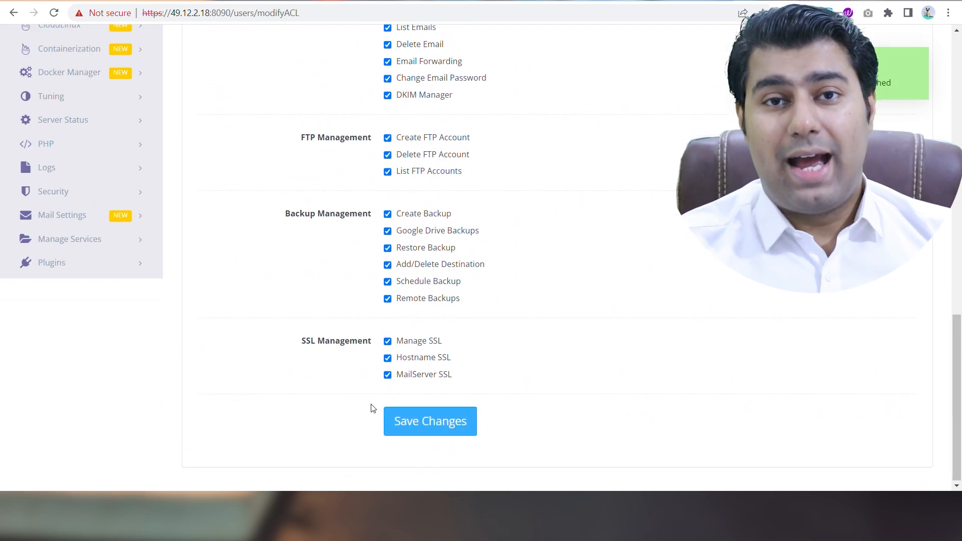
{"action": "scroll", "scroll_direction": "up", "scroll_amount": 3}
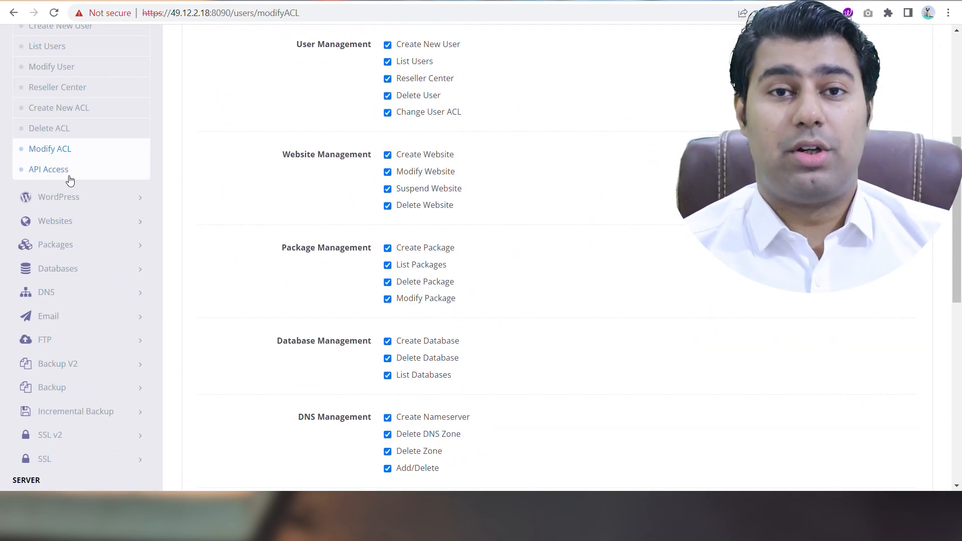